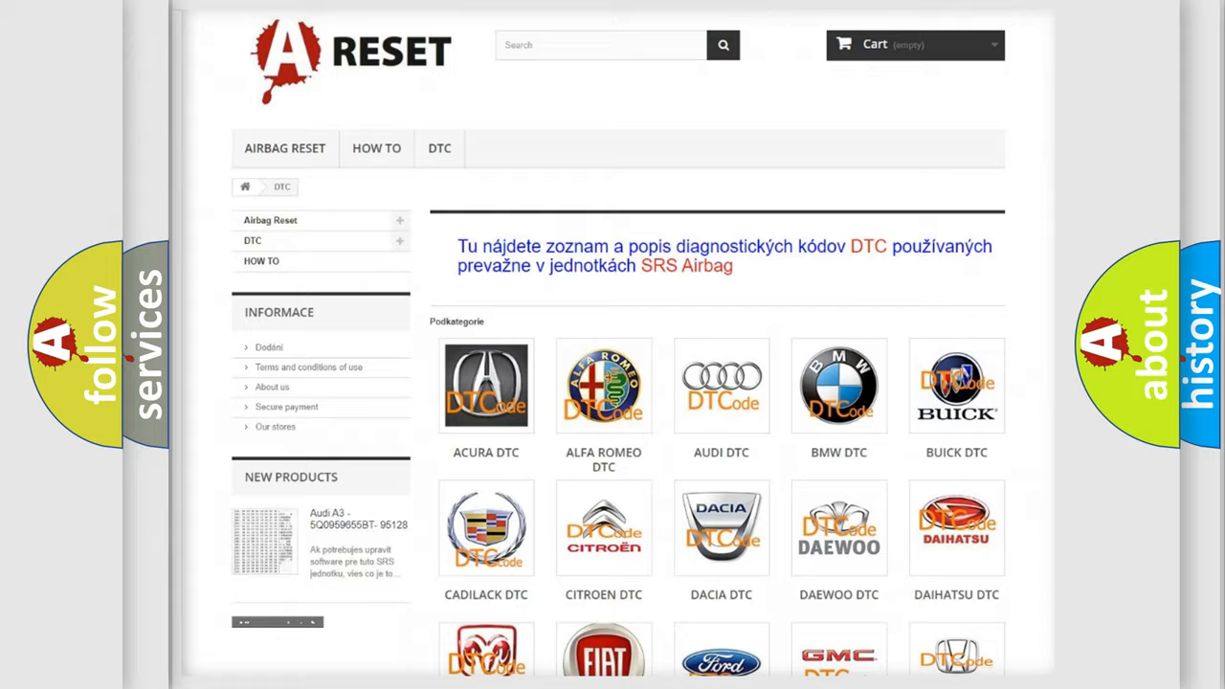
- Open the Fiat DTC listing from its logo and skim the fault-code list back to the top
scroll("down", 3)
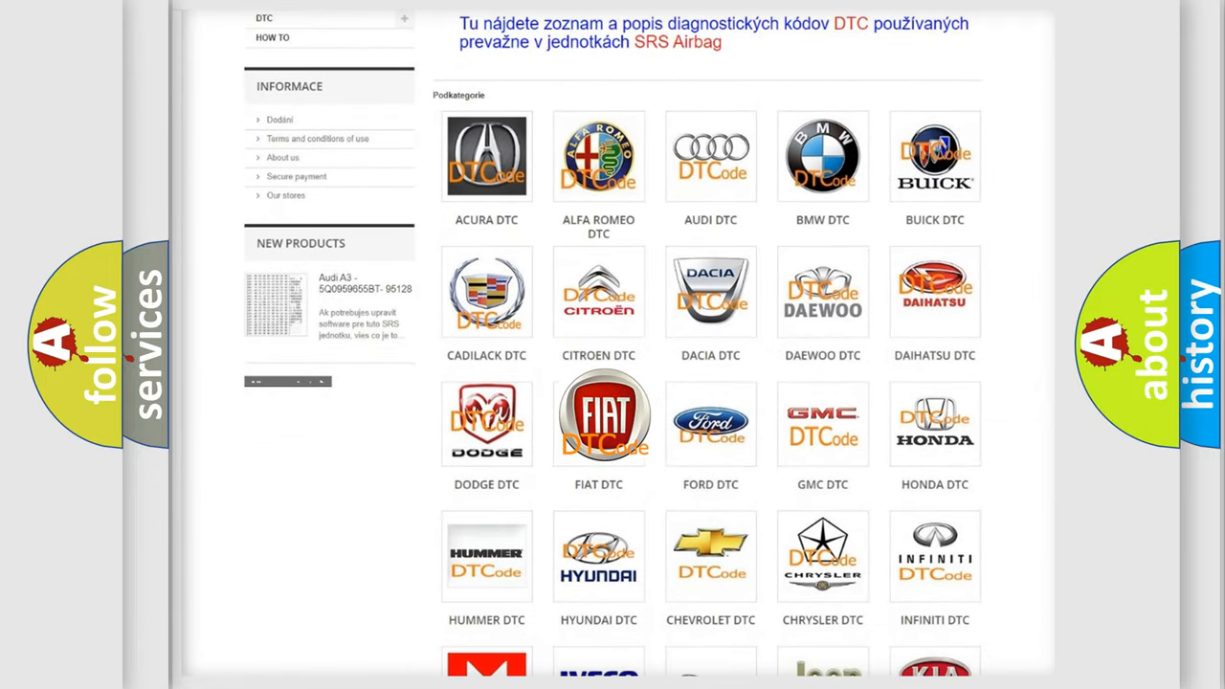
left_click(597, 417)
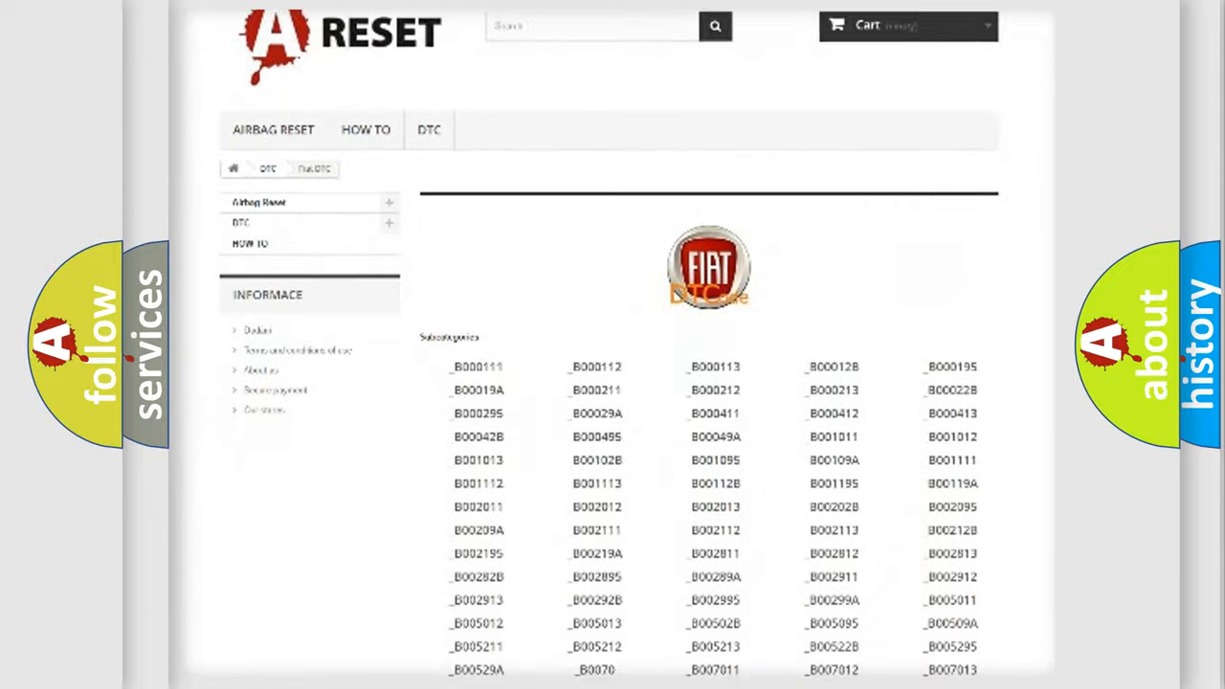
scroll("down", 3)
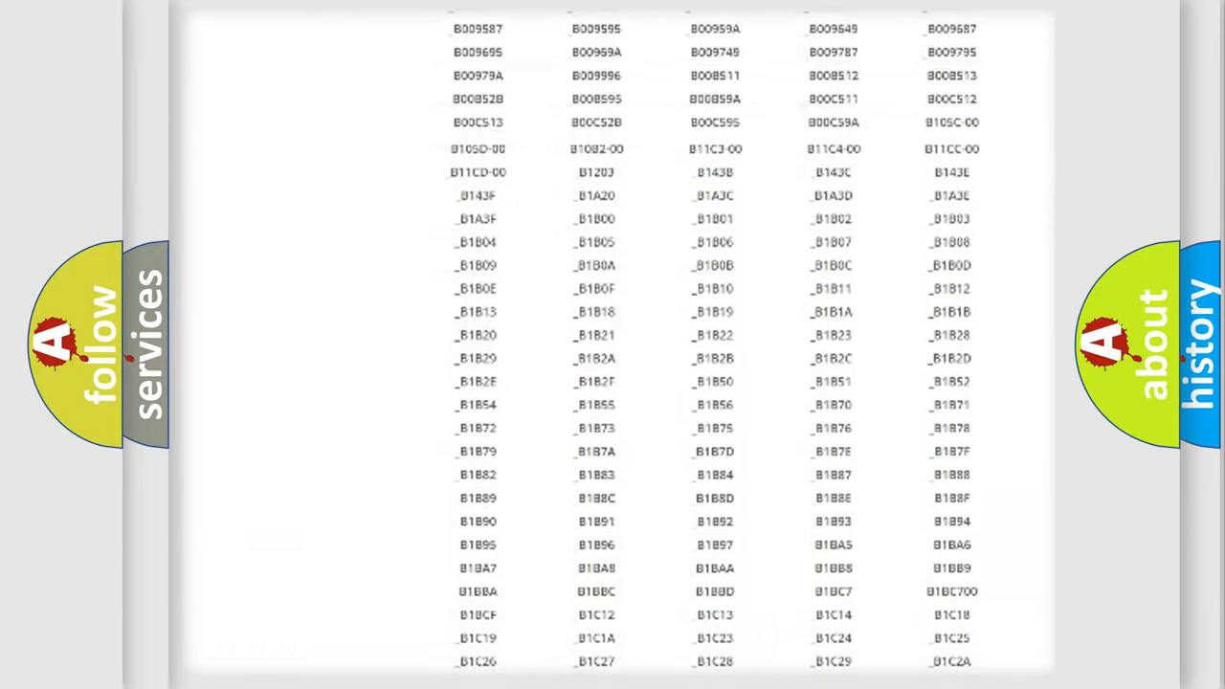
scroll("up", 3)
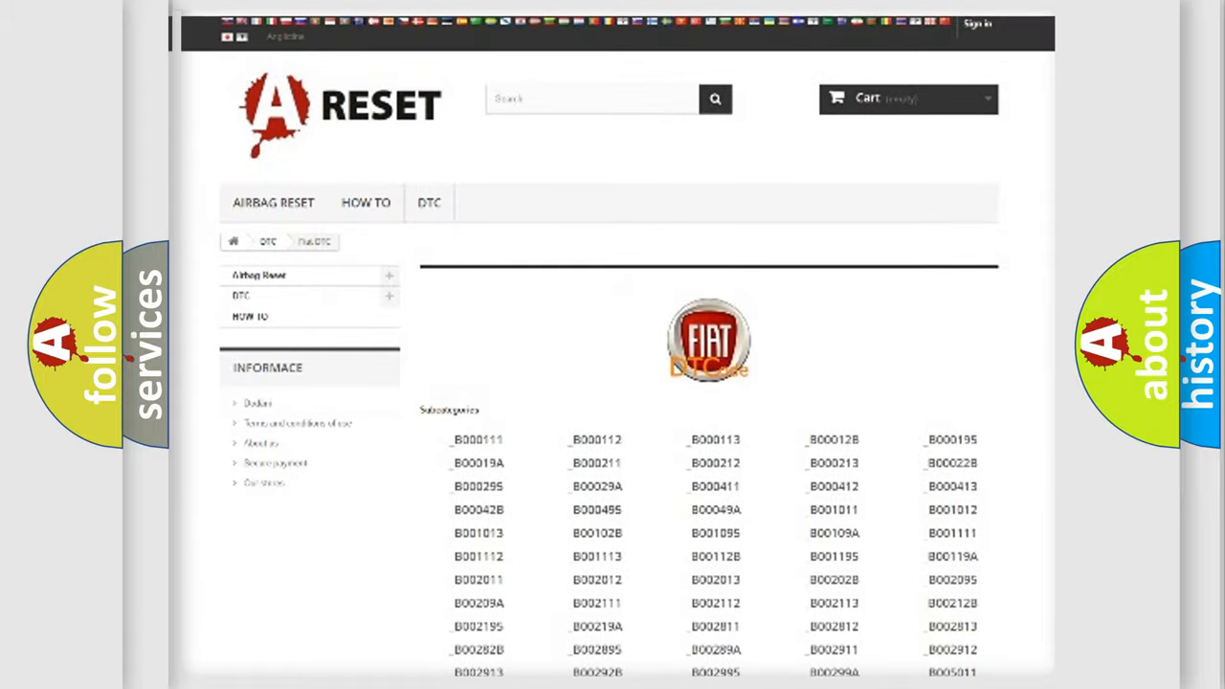